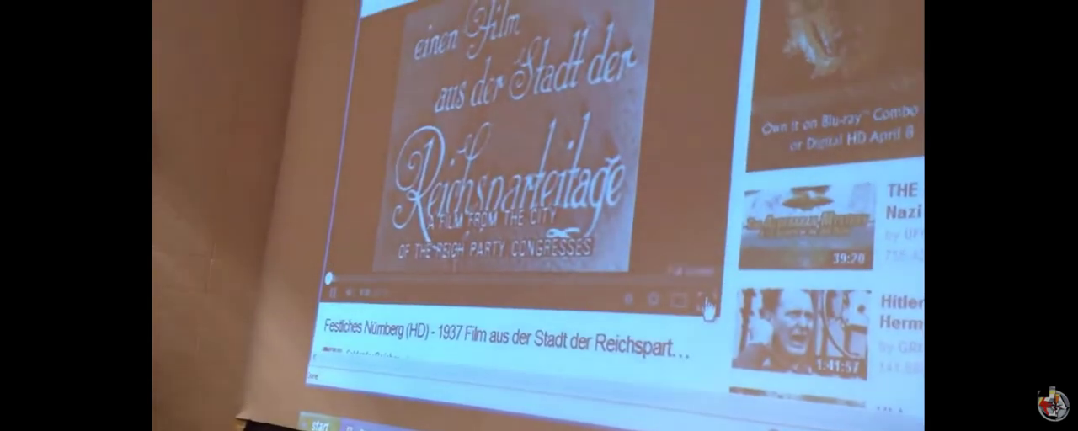
Step: Expand the 1937 'Festliches Nürnberg' film to full screen for the projected audience
{"action": "left_click", "coordinate": [701, 297]}
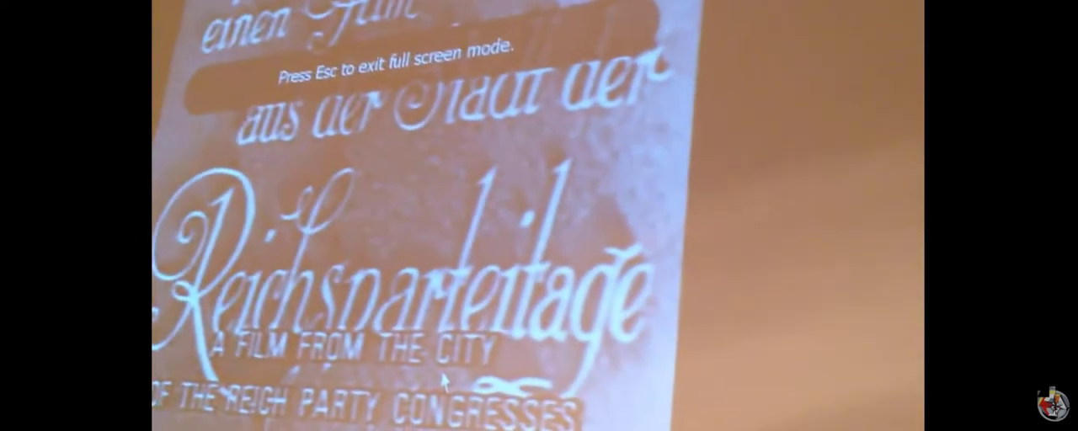